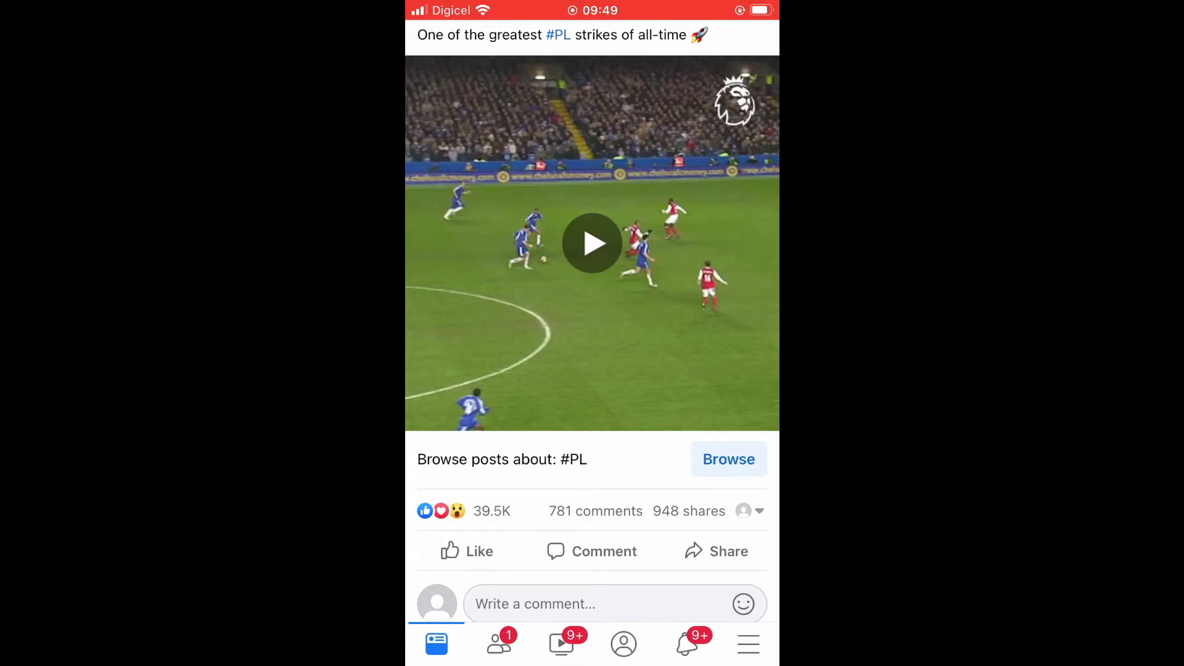
Step: Go to the Menu tab so Settings & Privacy can be expanded
{"action": "left_click", "coordinate": [748, 644]}
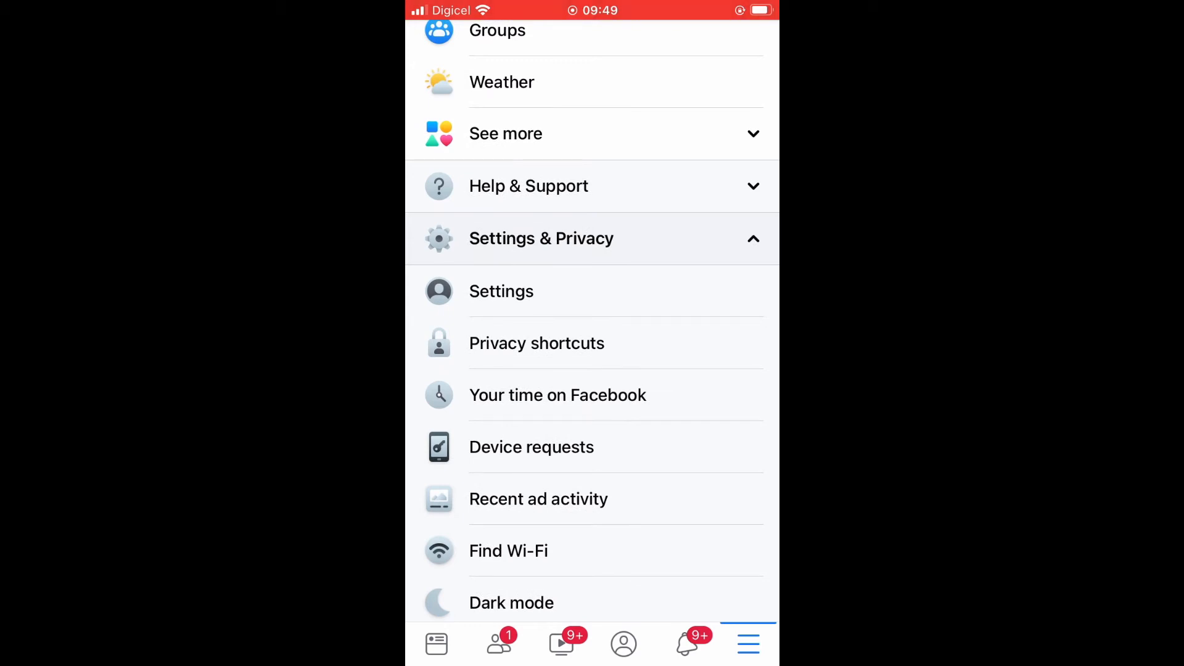
Step: Go into Settings and scroll to Your information to reach the Activity log entry
{"action": "left_click", "coordinate": [501, 291]}
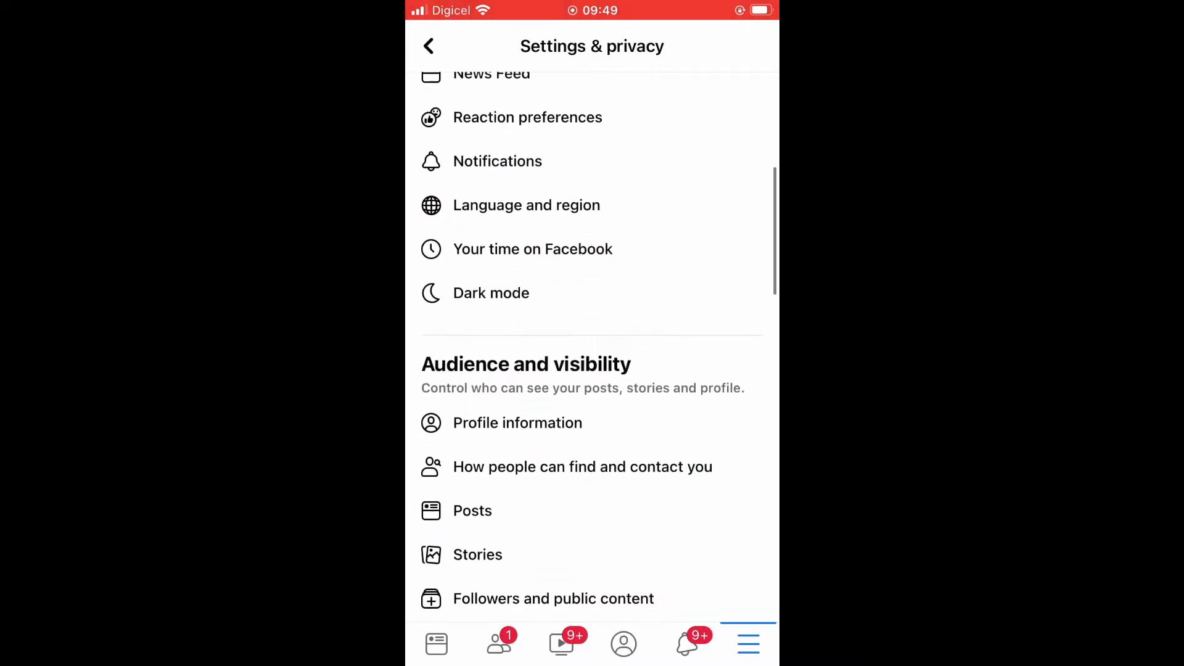
{"action": "scroll", "scroll_direction": "down", "scroll_amount": 3}
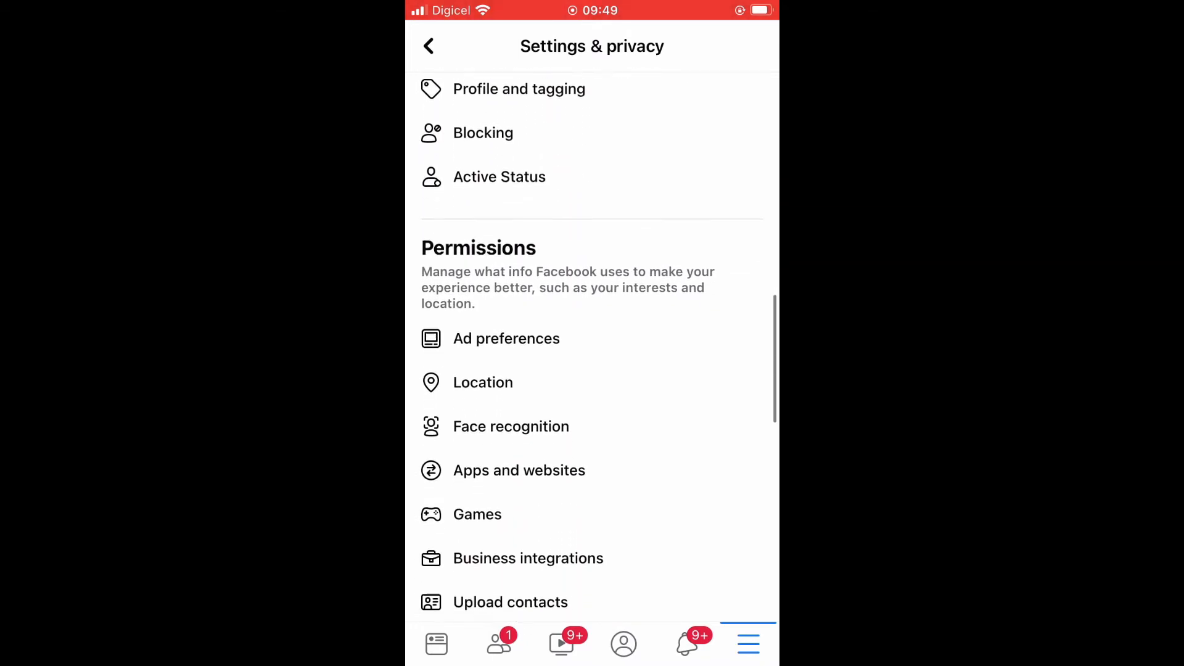
{"action": "scroll", "scroll_direction": "down", "scroll_amount": 3}
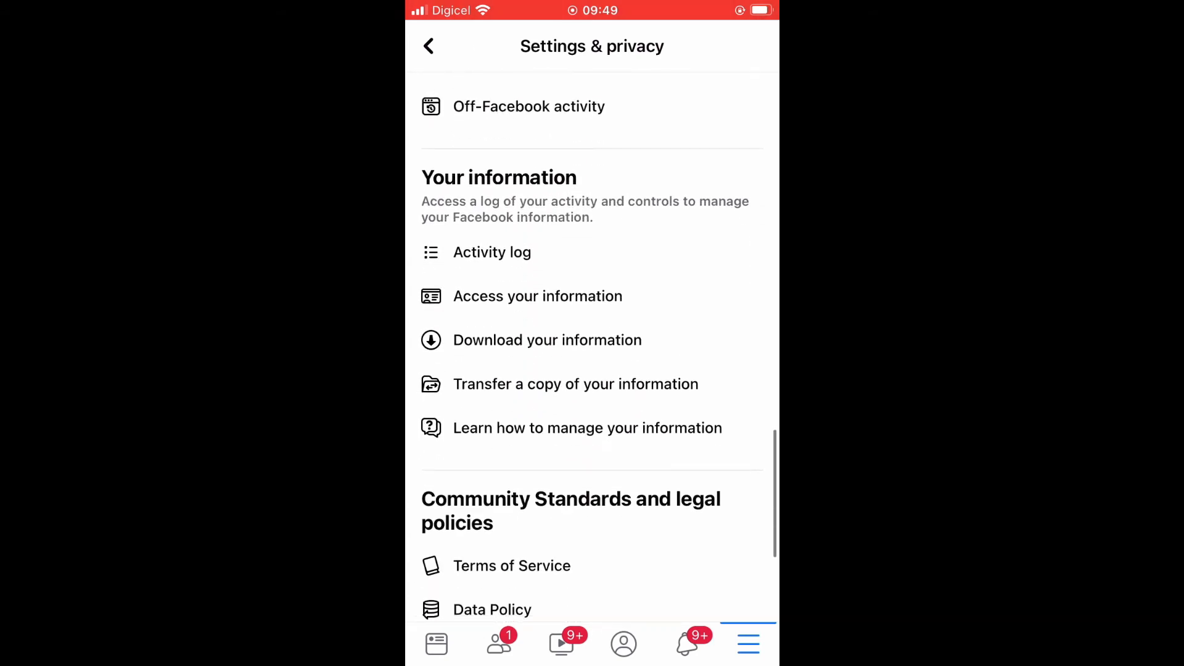
{"action": "scroll", "scroll_direction": "down", "scroll_amount": 3}
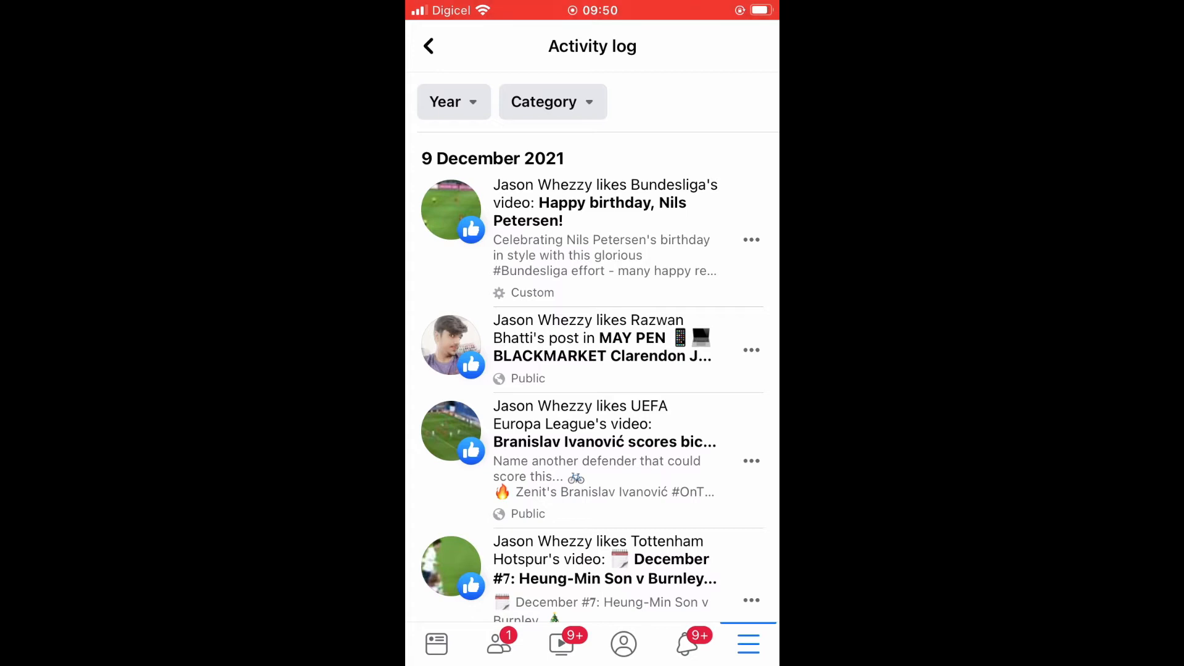
Step: Choose Interactions from the Activity log's Category list
{"action": "left_click", "coordinate": [553, 103]}
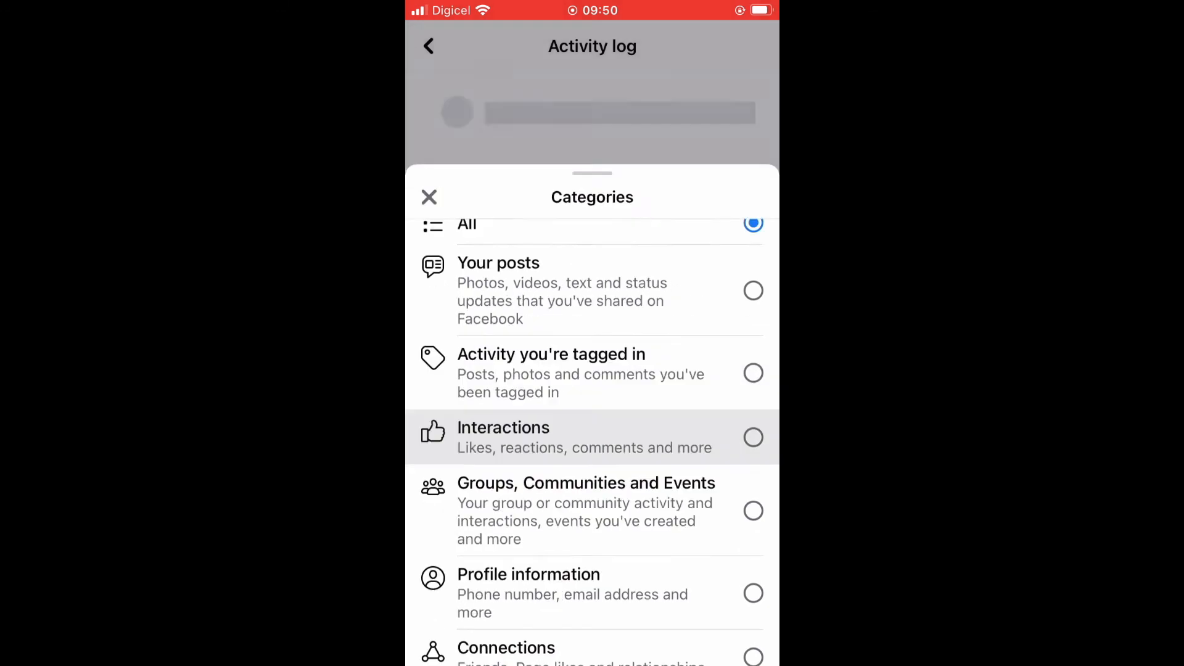
{"action": "left_click", "coordinate": [503, 436]}
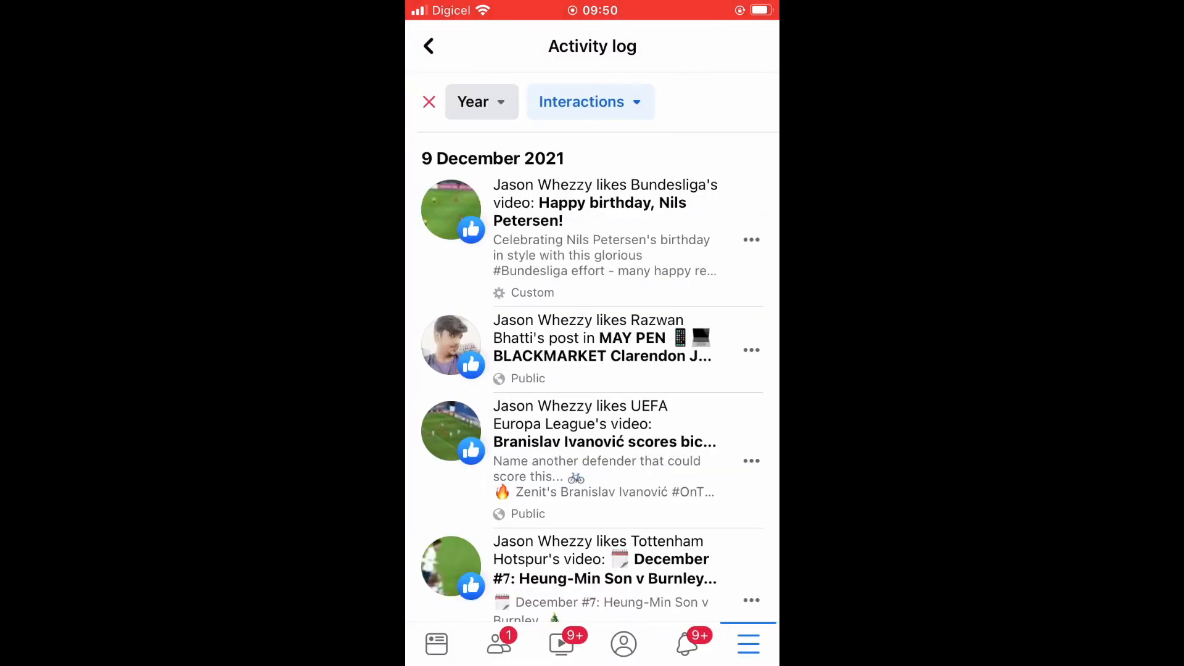
Step: Scroll to the 29 November 2021 Just Football photo like and bring up its ••• options
{"action": "scroll", "scroll_direction": "down", "scroll_amount": 3}
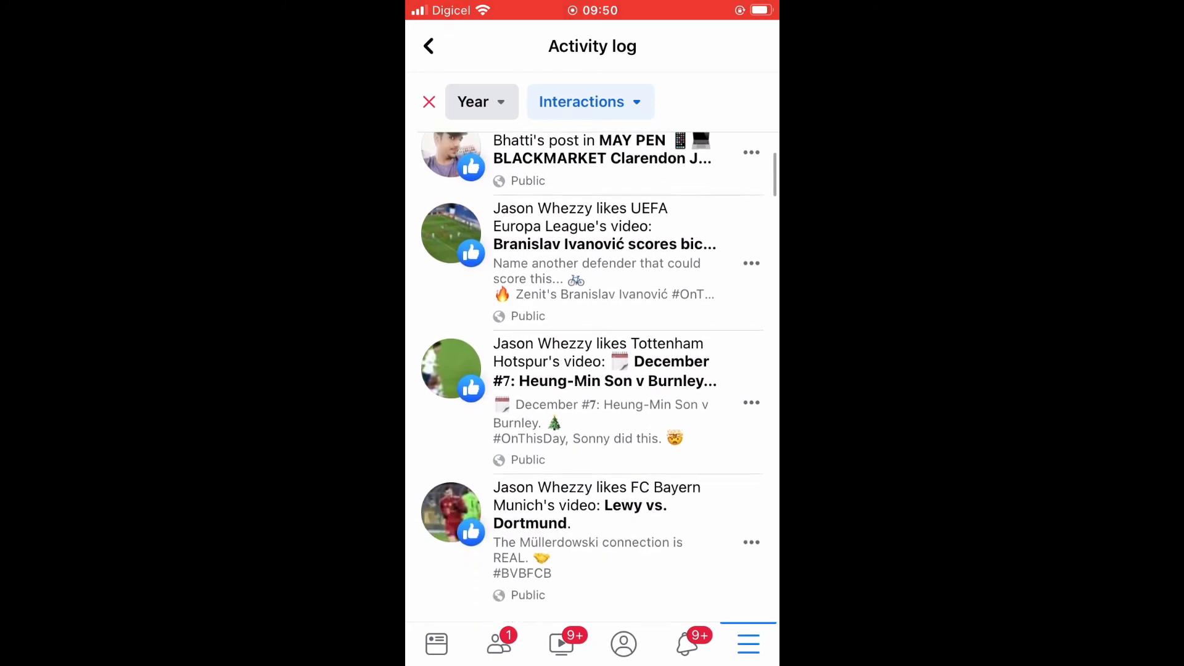
{"action": "scroll", "scroll_direction": "down", "scroll_amount": 3}
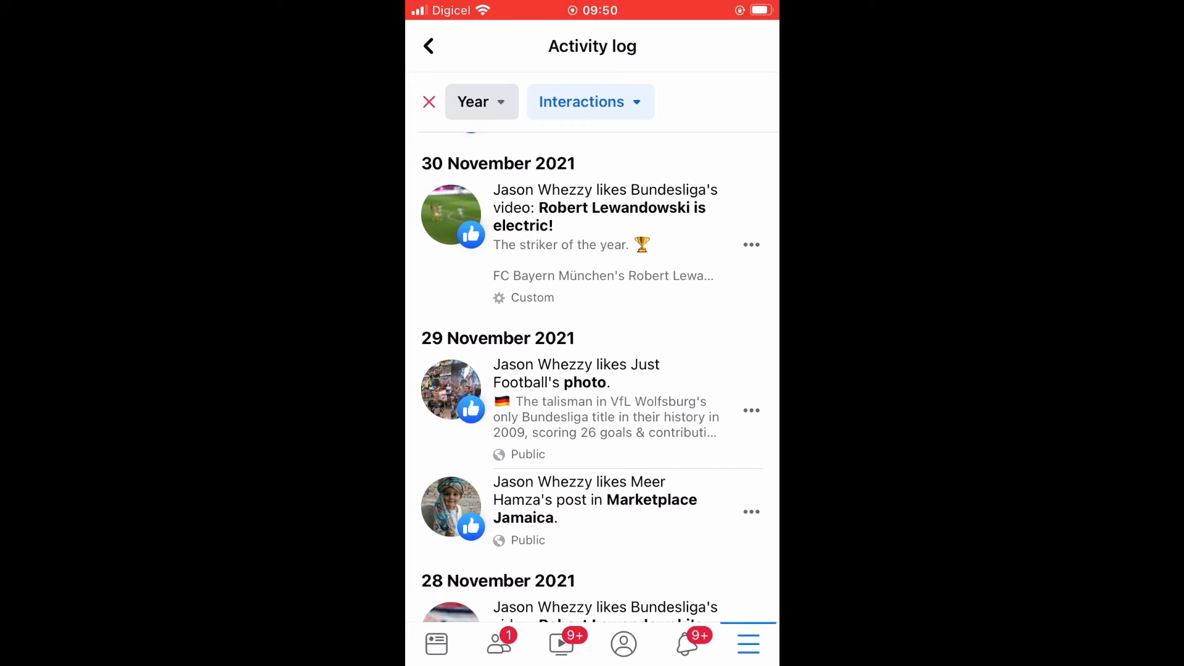
{"action": "left_click", "coordinate": [751, 409]}
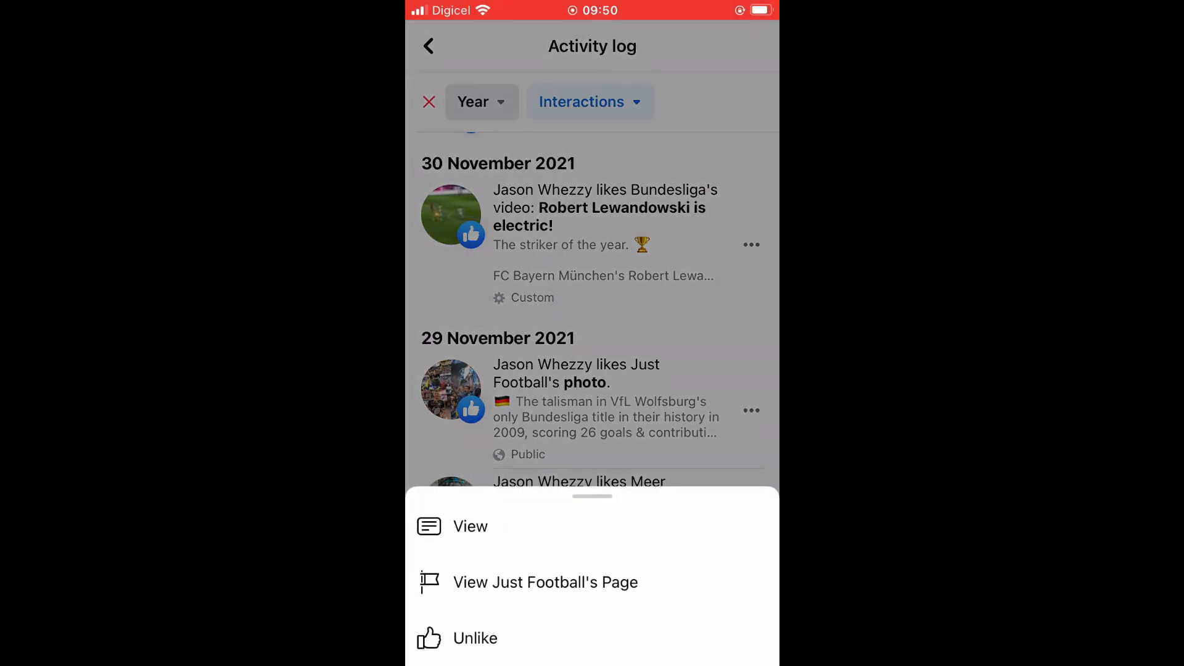